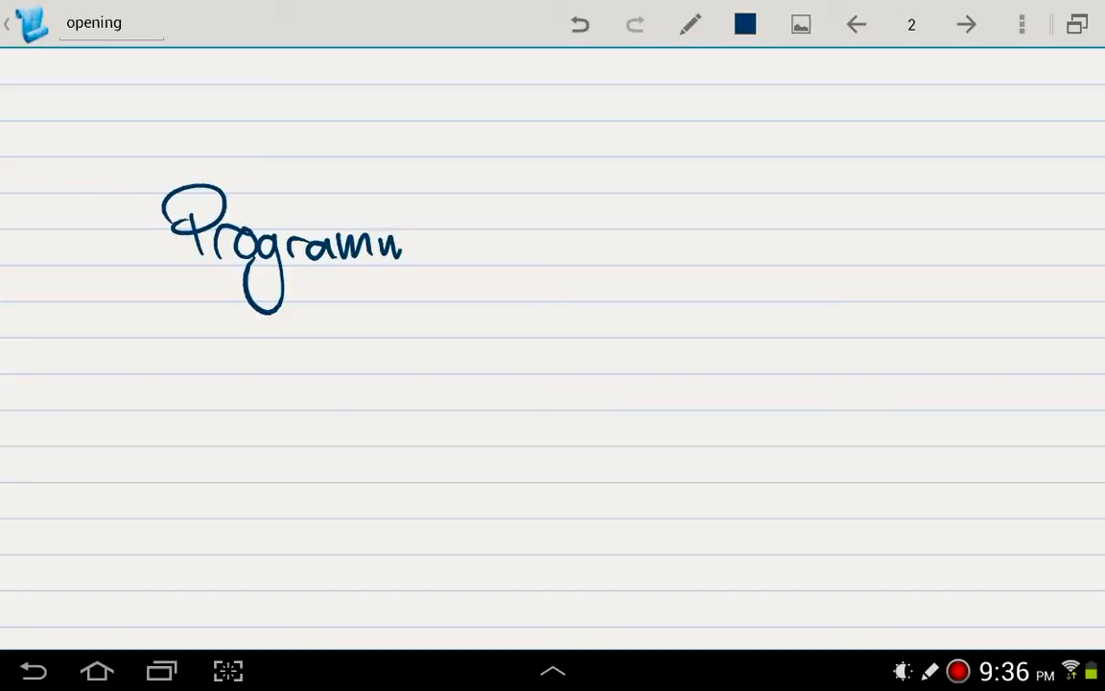
- Handwrite the Programming title heading across the top of page 1
{"action": "left_click_drag", "start_coordinate": [413, 249], "coordinate": [691, 240]}
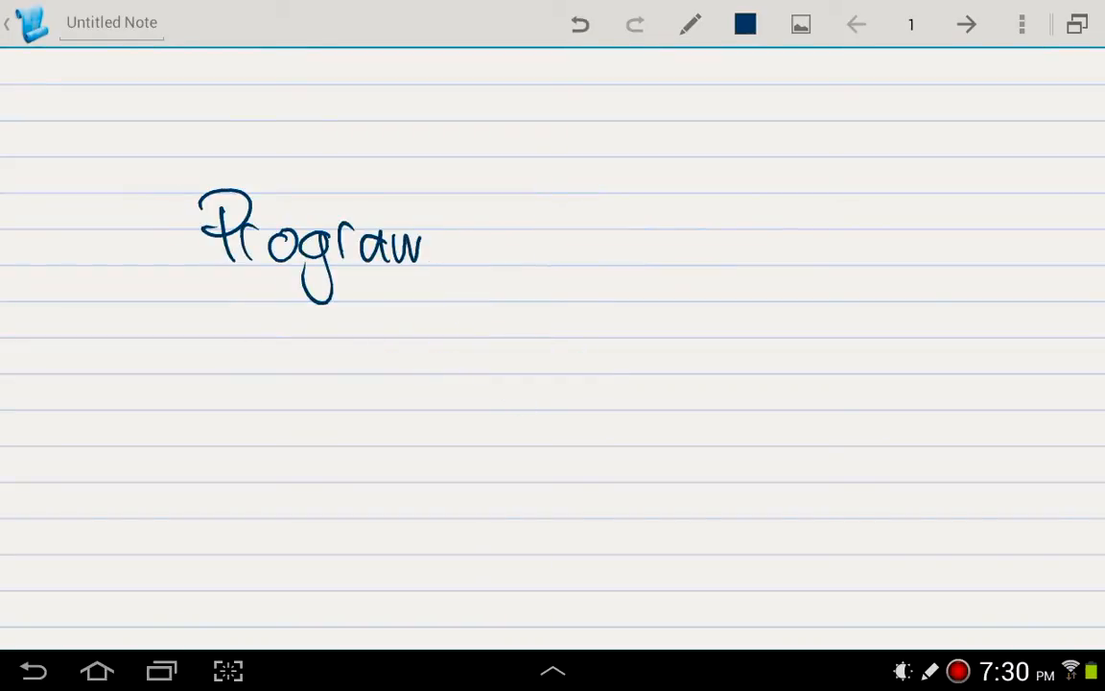
{"action": "left_click_drag", "start_coordinate": [423, 240], "coordinate": [653, 240]}
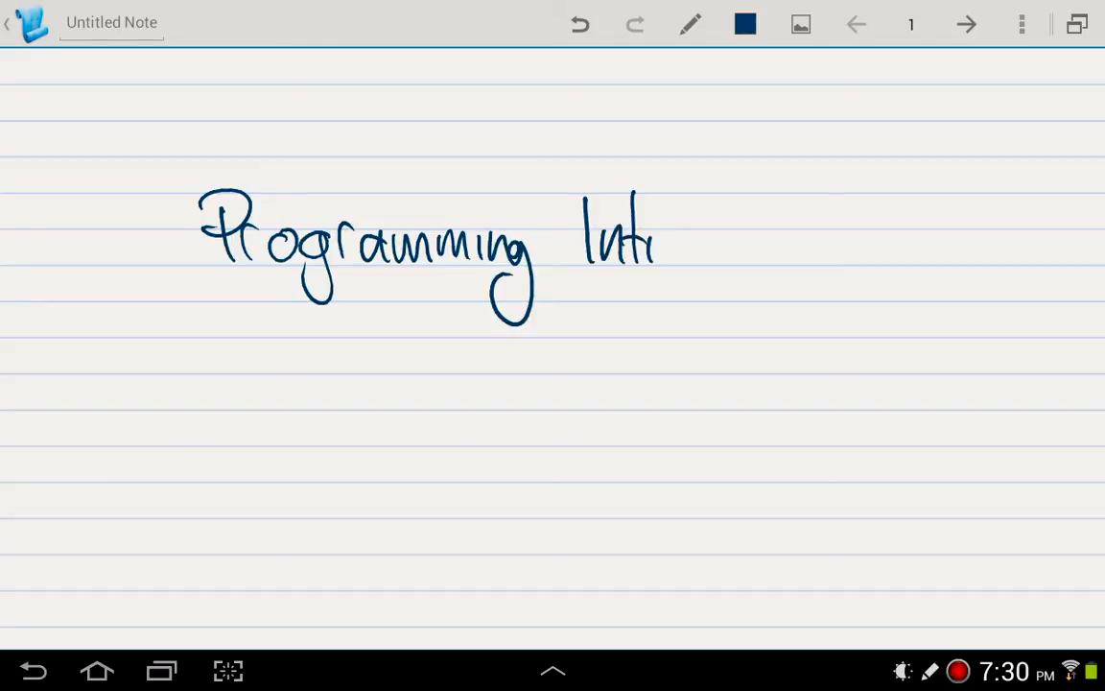
{"action": "left_click_drag", "start_coordinate": [662, 230], "coordinate": [883, 240]}
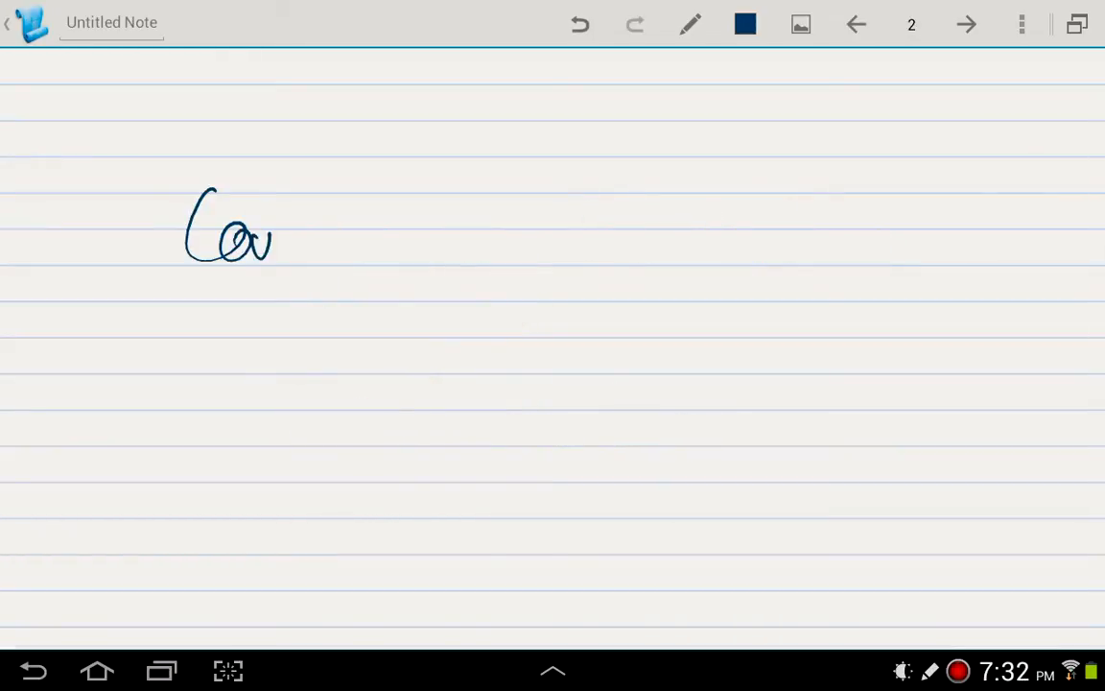
- Write the first word, beginning "Co", on page 2
{"action": "left_click_drag", "start_coordinate": [269, 240], "coordinate": [562, 239]}
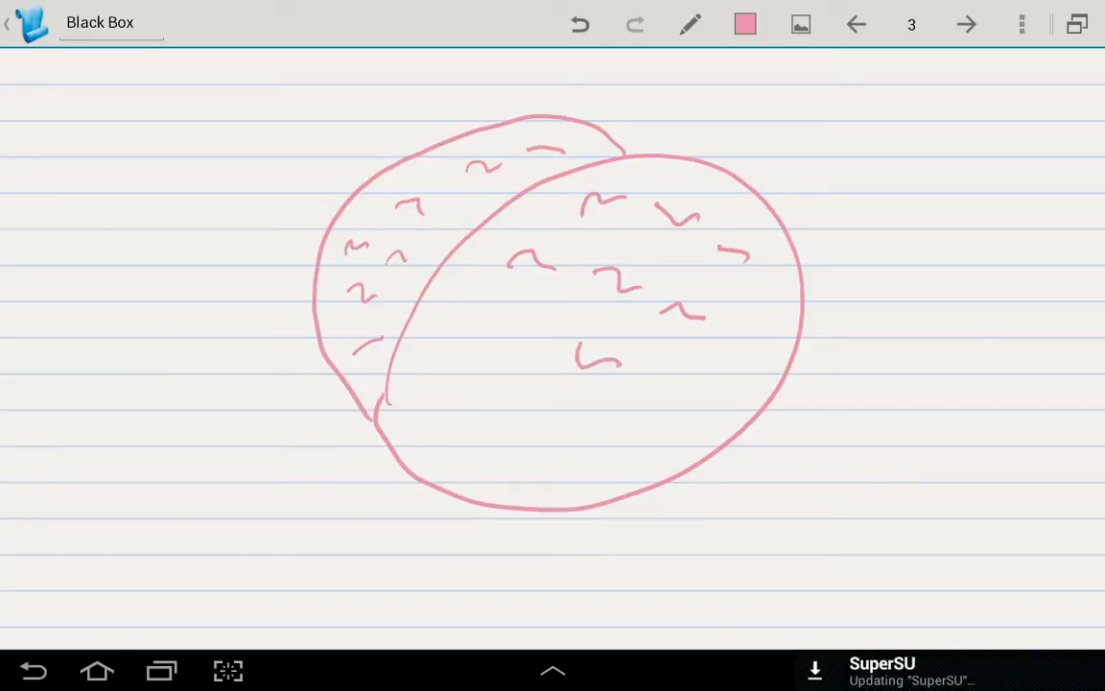
- Write "Why?" on page 4 and move to a fresh page
{"action": "left_click_drag", "start_coordinate": [292, 117], "coordinate": [626, 362]}
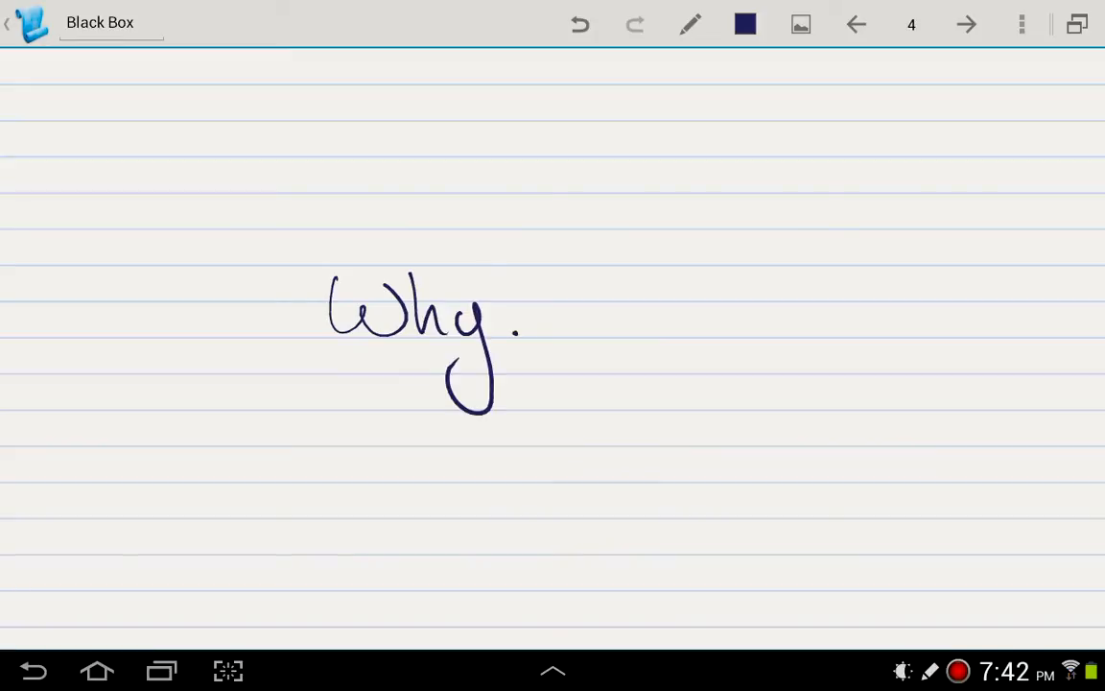
{"action": "left_click_drag", "start_coordinate": [533, 259], "coordinate": [513, 307]}
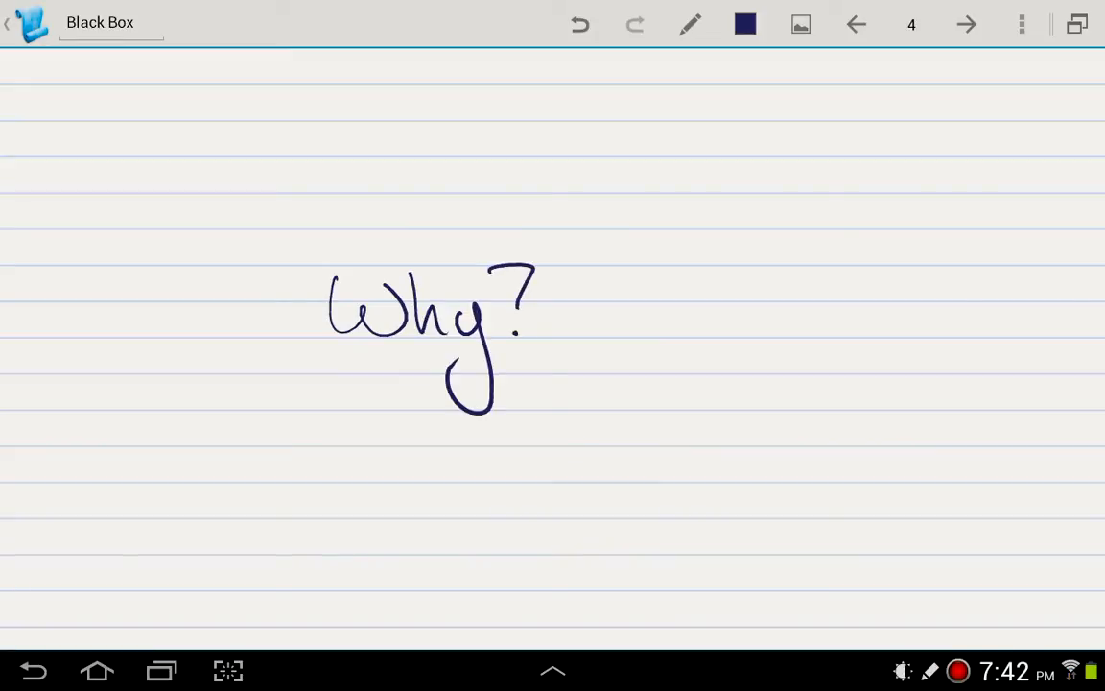
{"action": "left_click", "coordinate": [966, 24]}
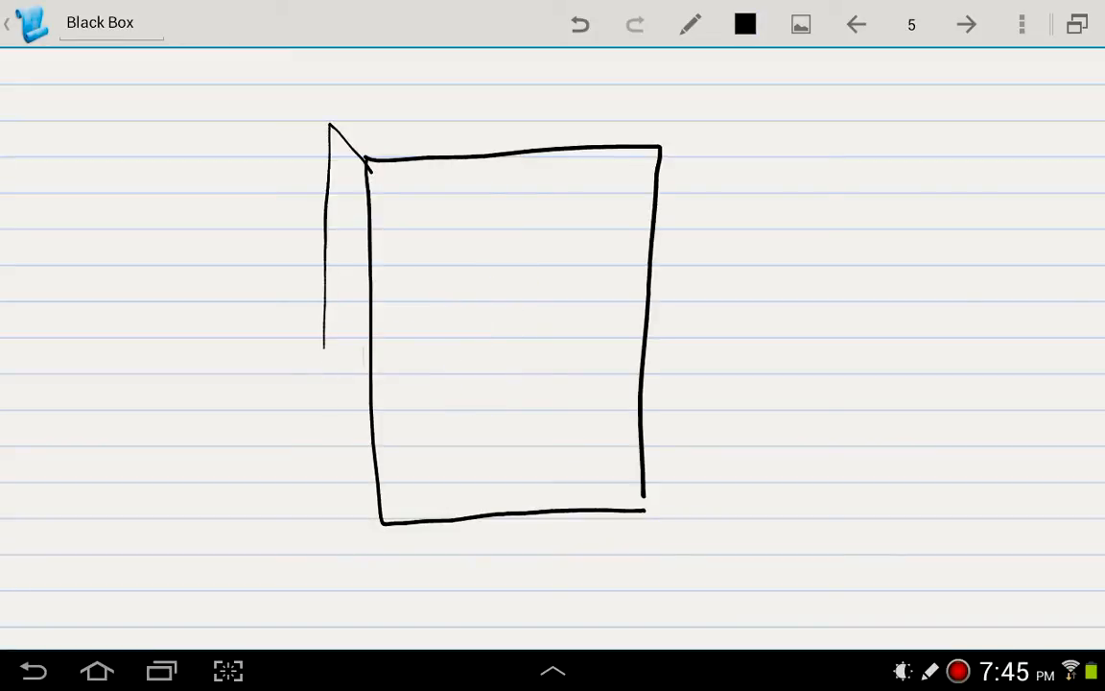
- Draw the box outline, switch to dark blue ink, and advance to page 6
{"action": "left_click_drag", "start_coordinate": [331, 125], "coordinate": [614, 116]}
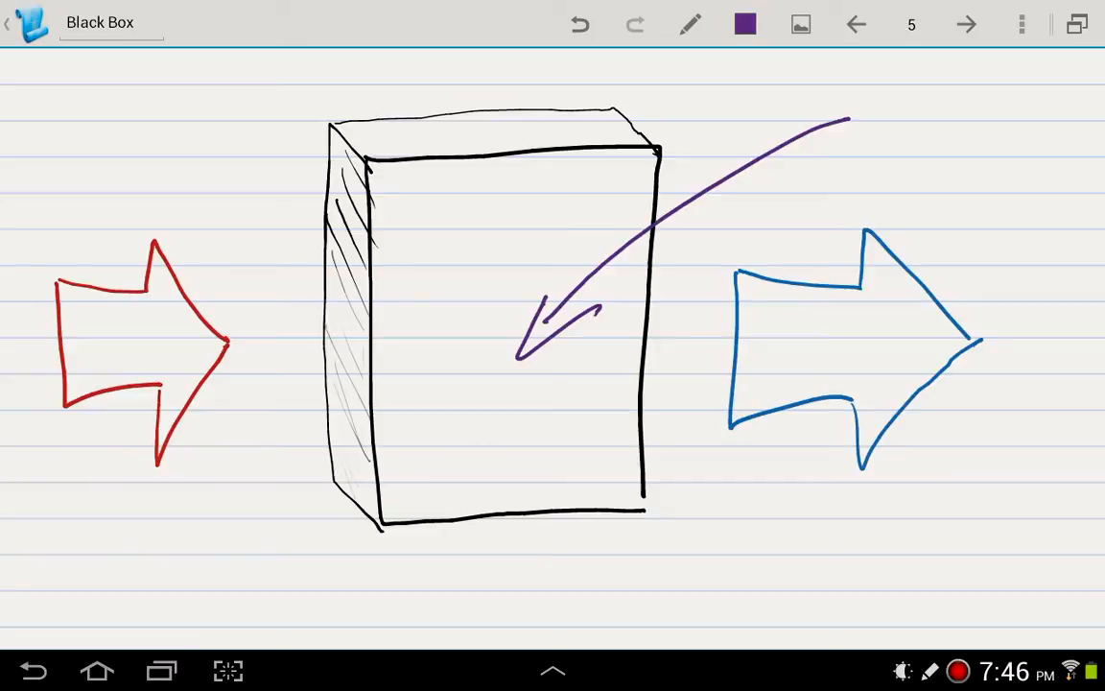
{"action": "left_click", "coordinate": [745, 24]}
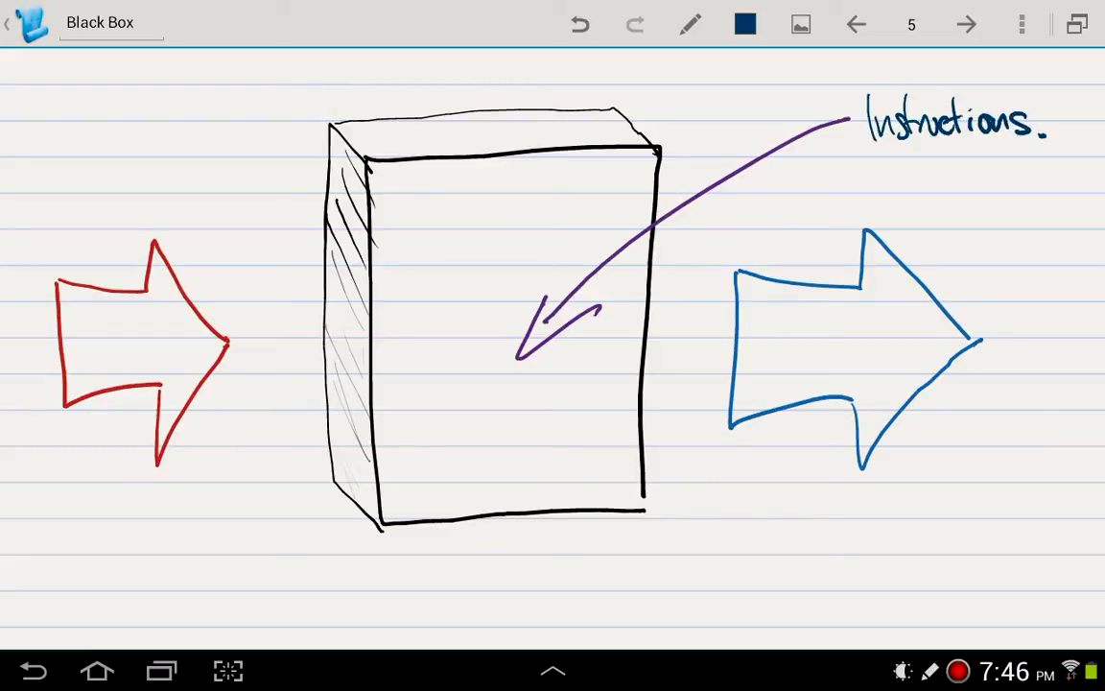
{"action": "left_click", "coordinate": [966, 24]}
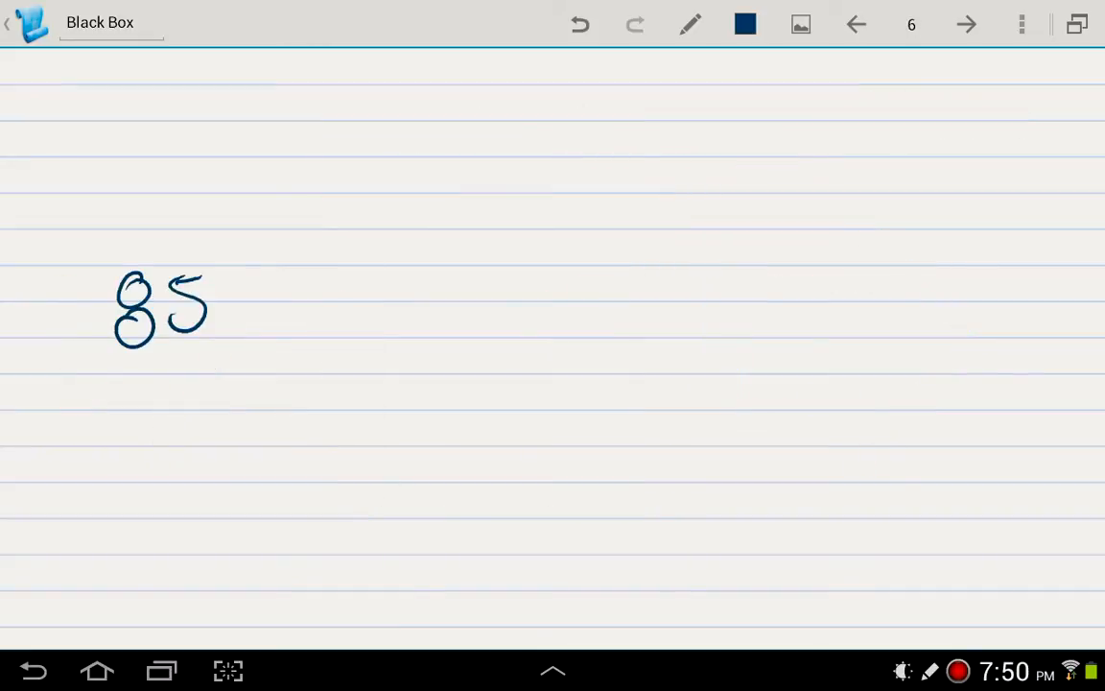
{"action": "left_click_drag", "start_coordinate": [259, 307], "coordinate": [419, 312]}
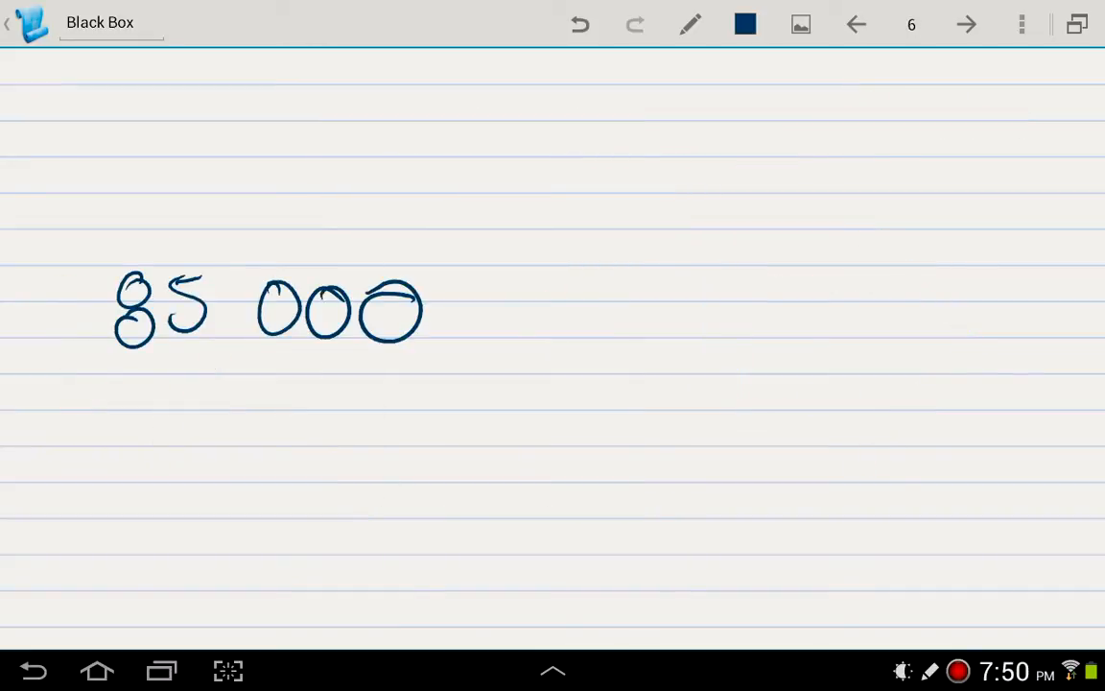
{"action": "left_click_drag", "start_coordinate": [489, 307], "coordinate": [657, 312]}
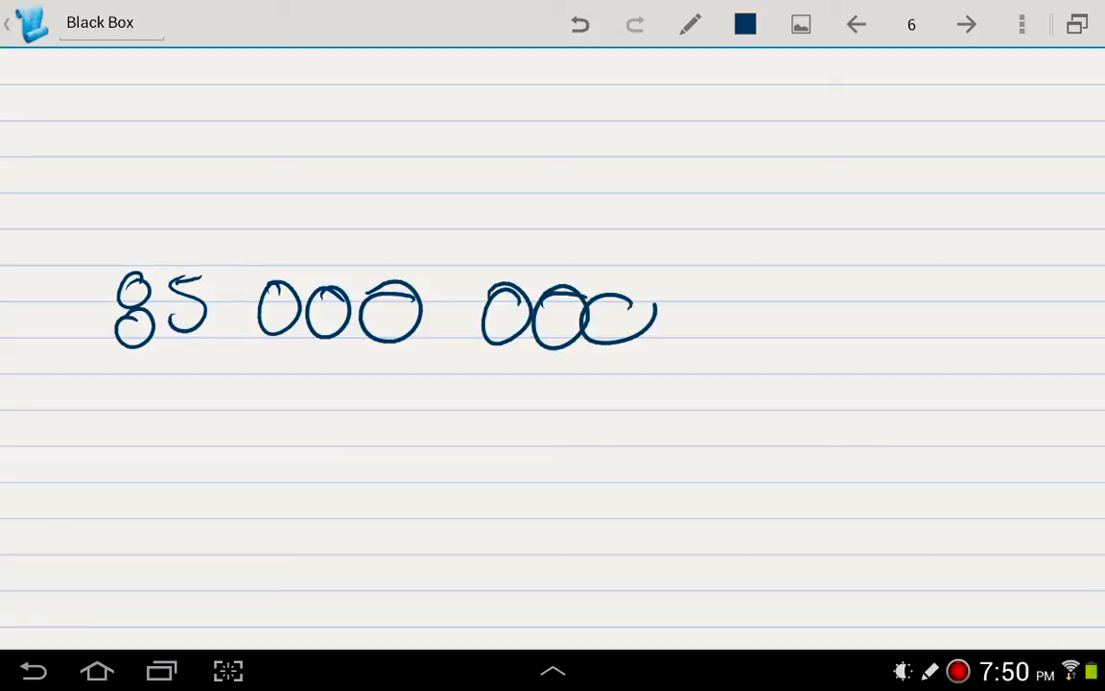
{"action": "left_click_drag", "start_coordinate": [691, 307], "coordinate": [835, 312]}
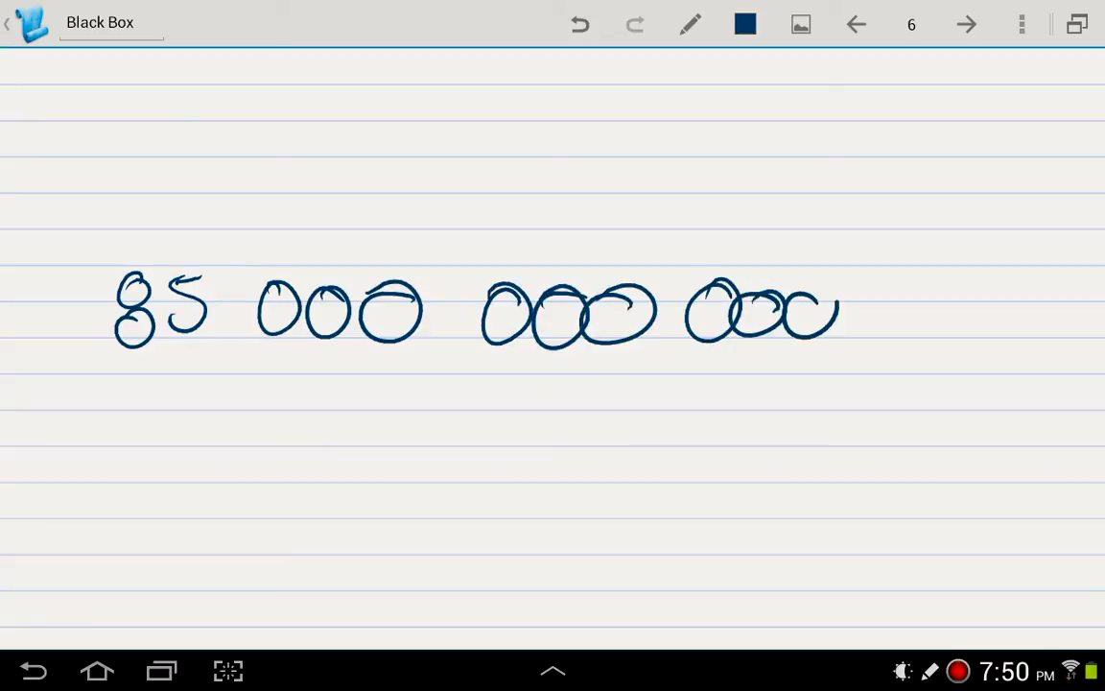
{"action": "left_click_drag", "start_coordinate": [916, 250], "coordinate": [979, 335]}
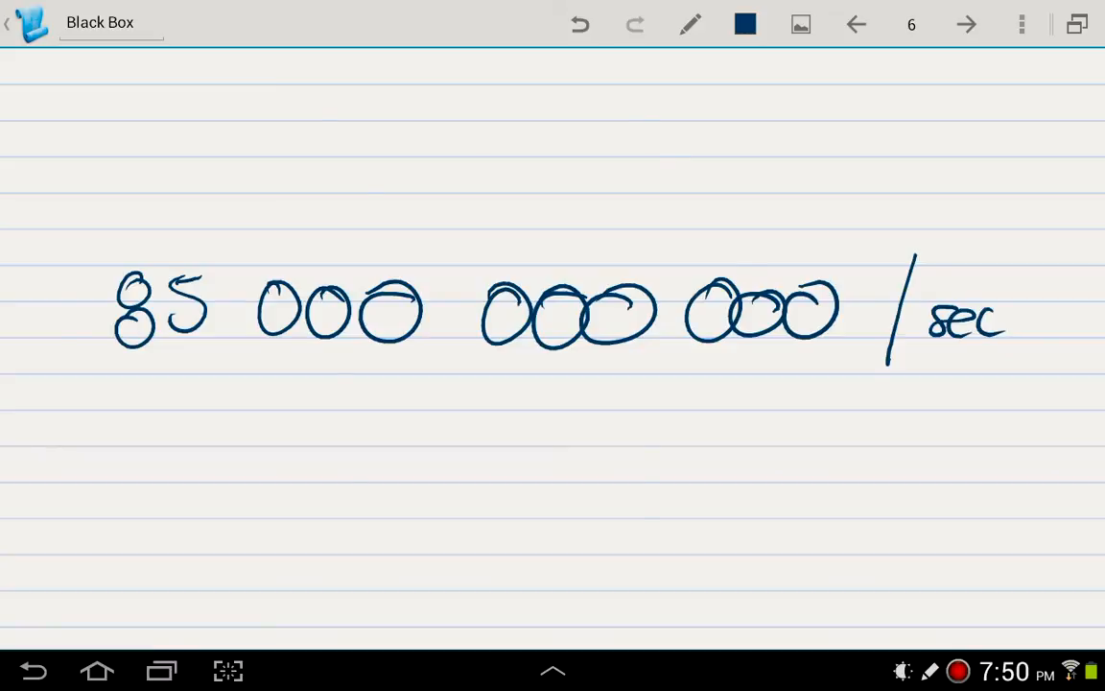
{"action": "left_click", "coordinate": [854, 24]}
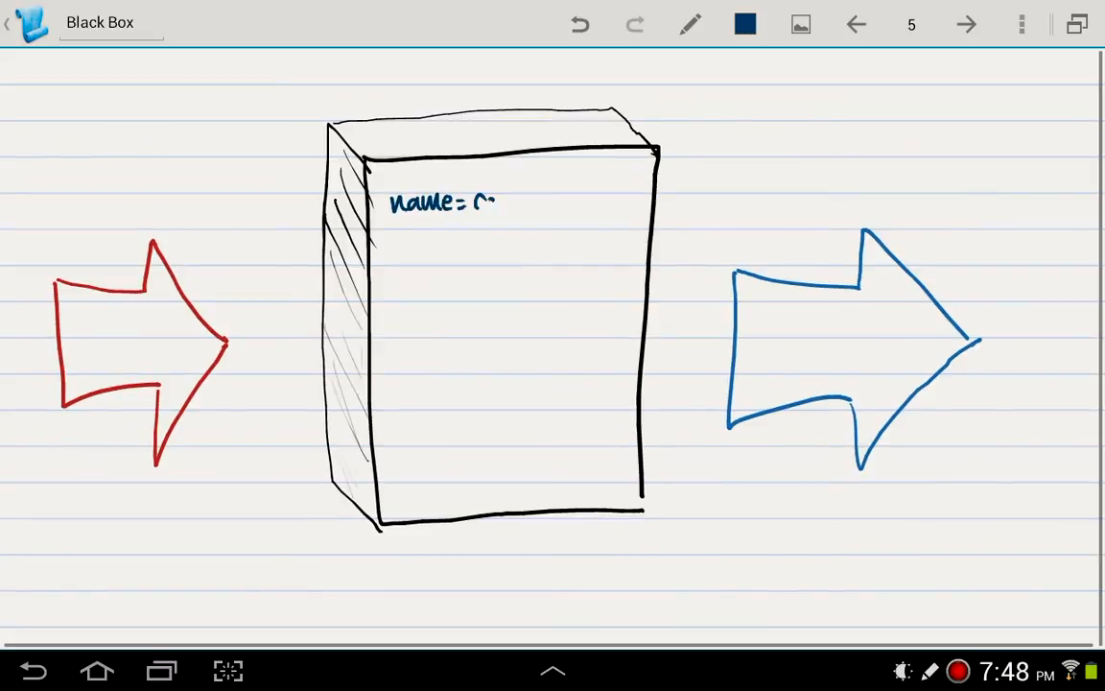